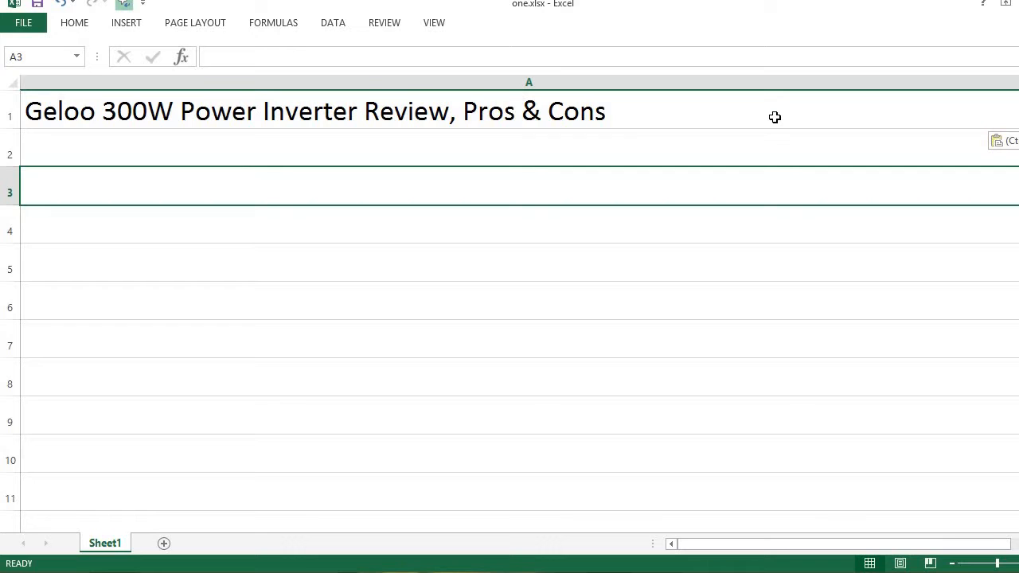
- Add the PROS heading in A3 and the first pro 'It features USB ports.' in A5
type("PROS")
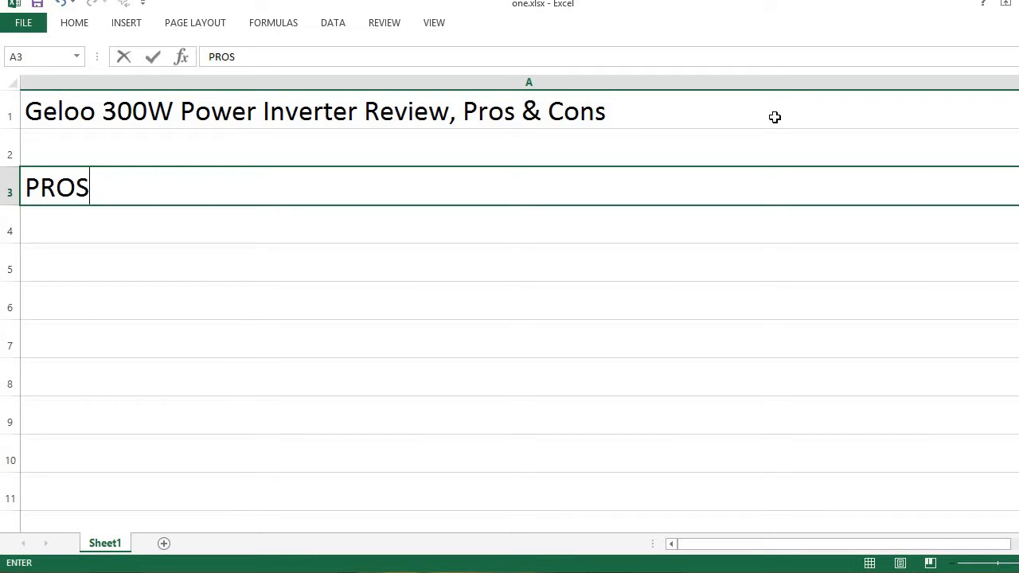
type("It fea")
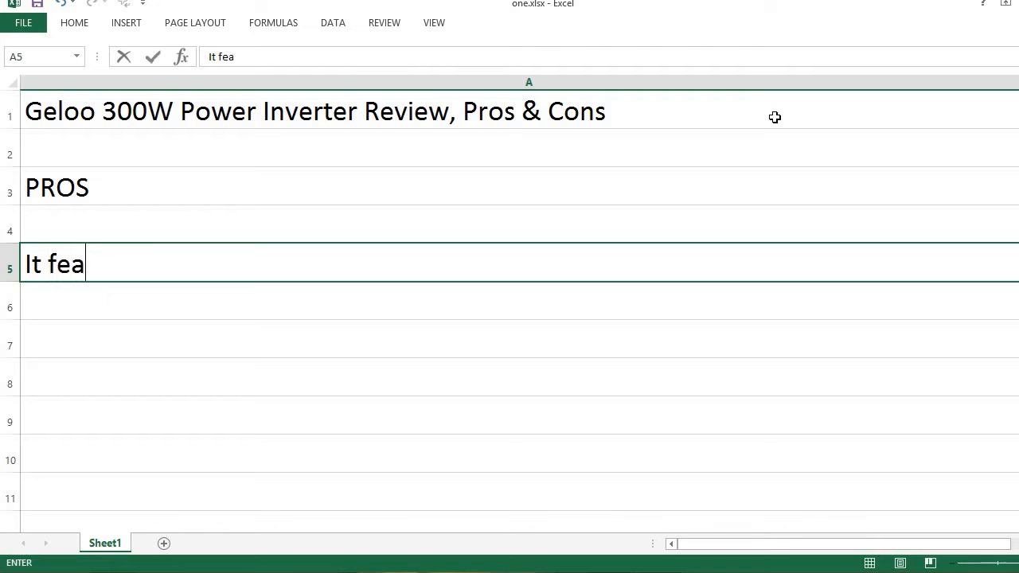
type("tures USB")
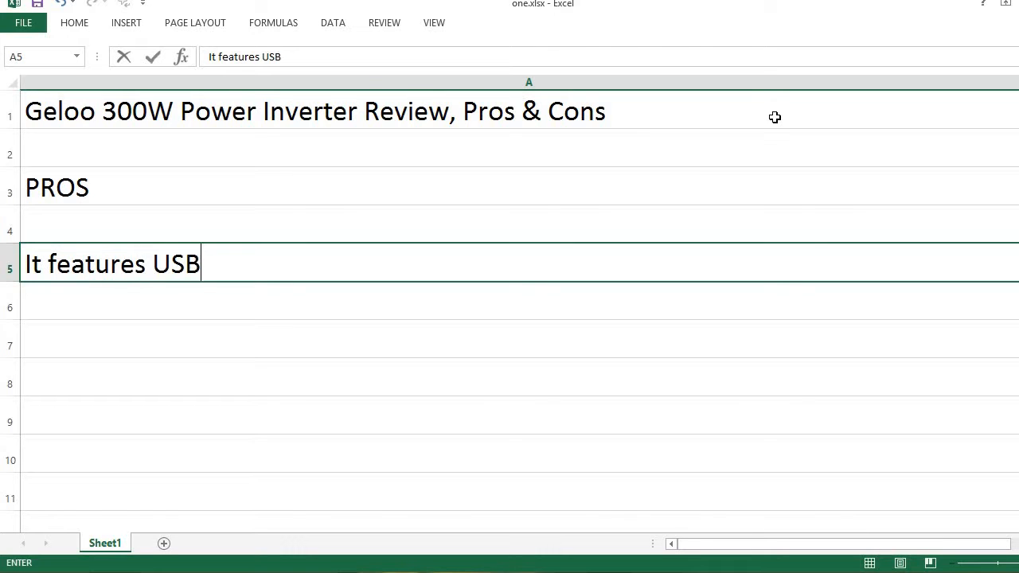
type("ports.")
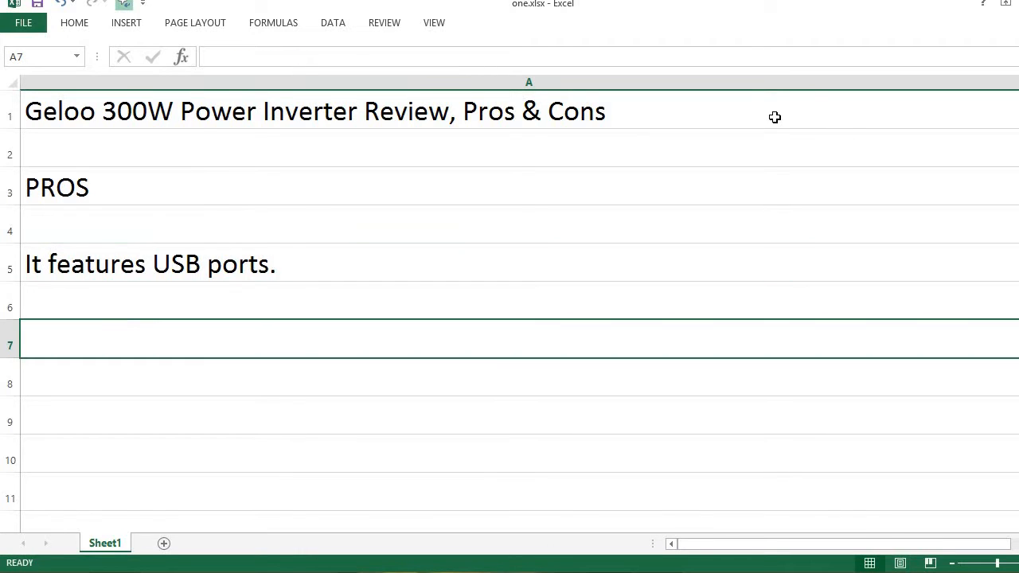
- Add 'Perfect for low power applications' in A7 and 'Good build quality' in A9
type("Perfect for l")
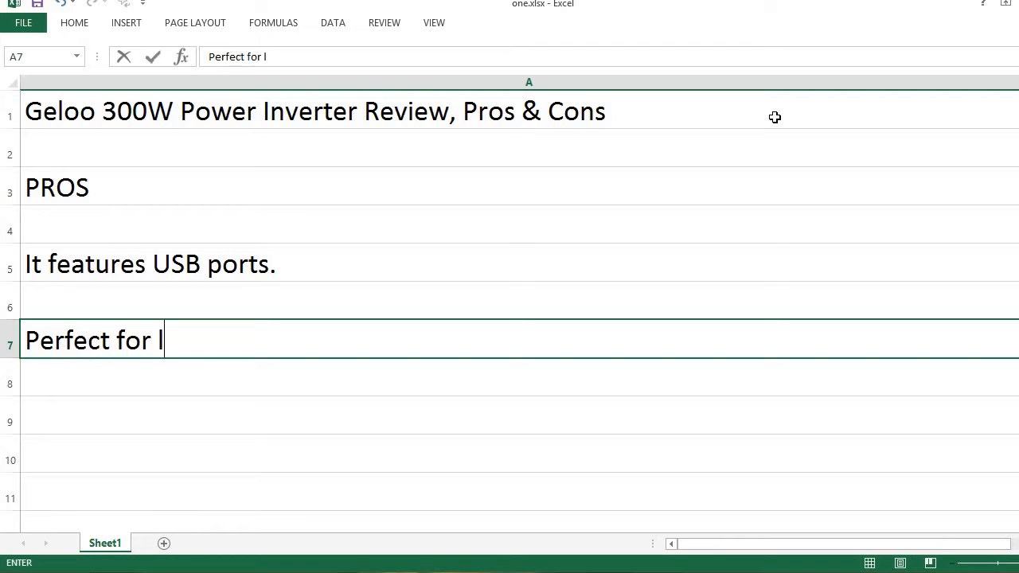
type("ow power a")
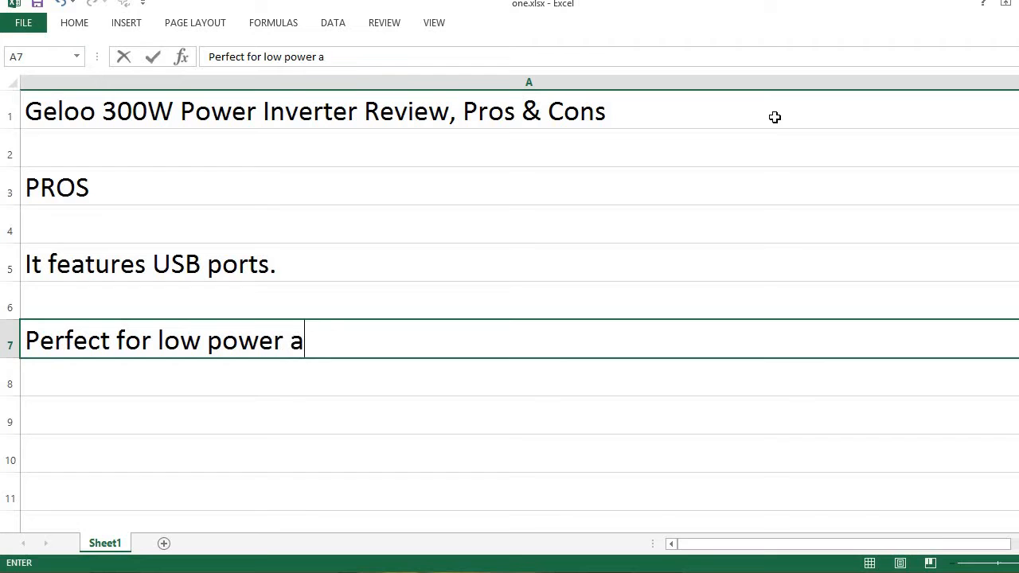
type("pplications")
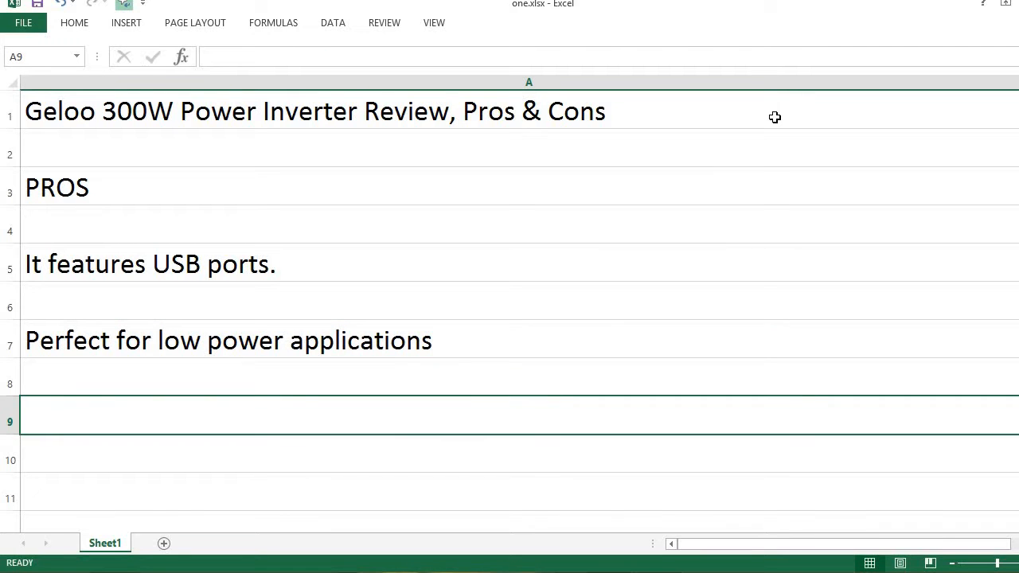
type("Good build")
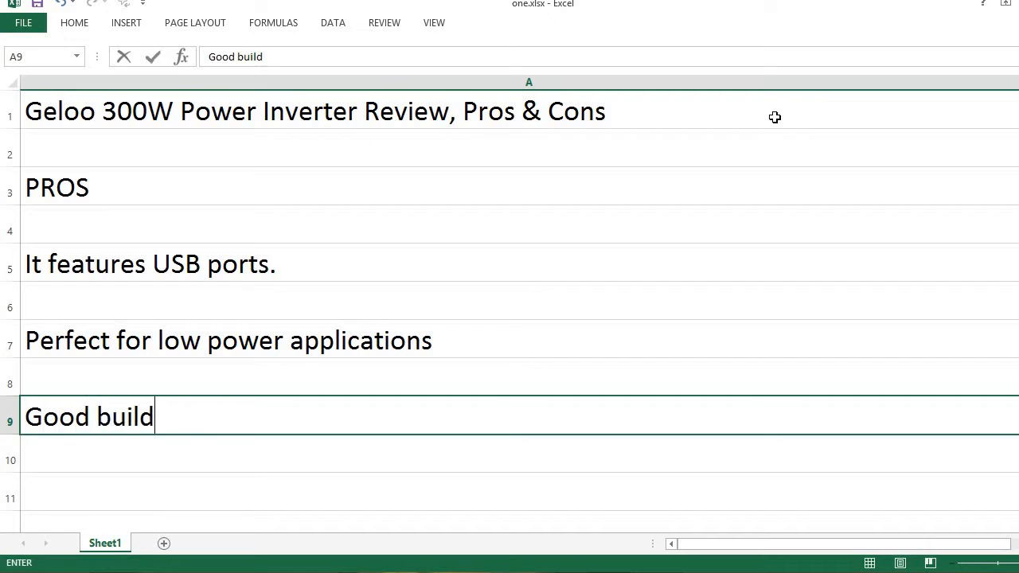
type("quality")
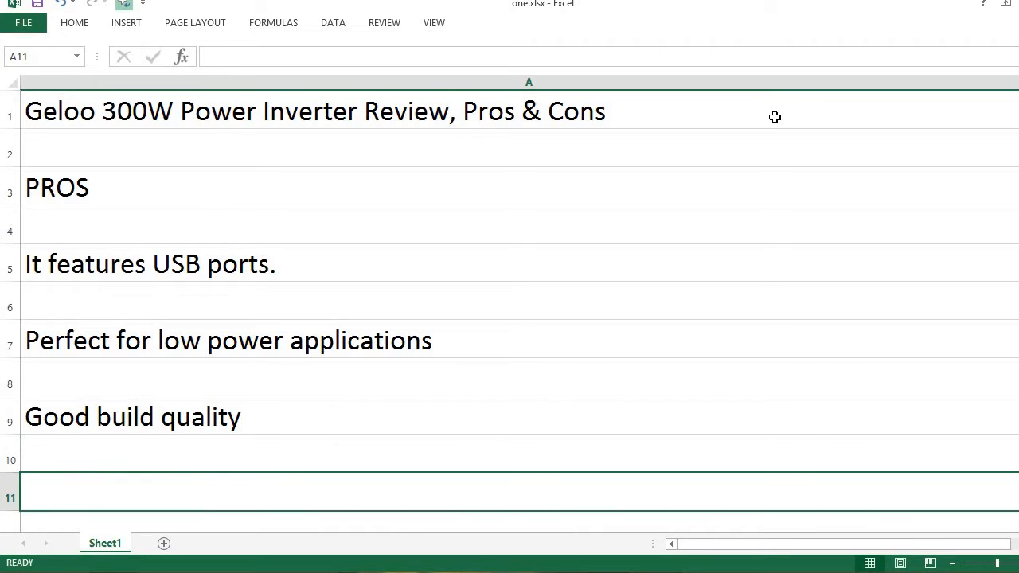
- Add 'Quiet operation' in A11 and 'Perfect for charging phones and laptops' in A13
type("Quiet operation")
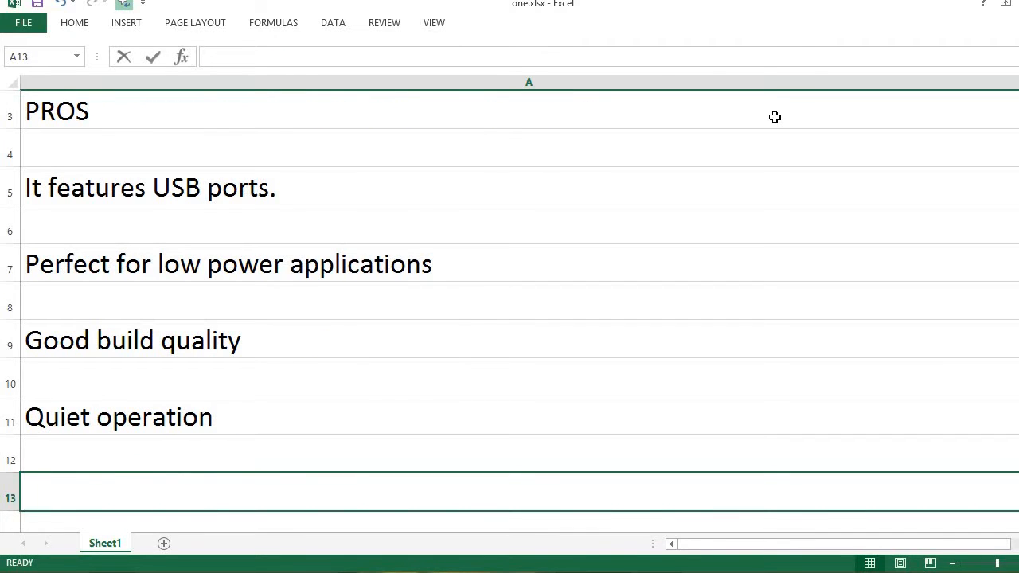
type("Perfect for c")
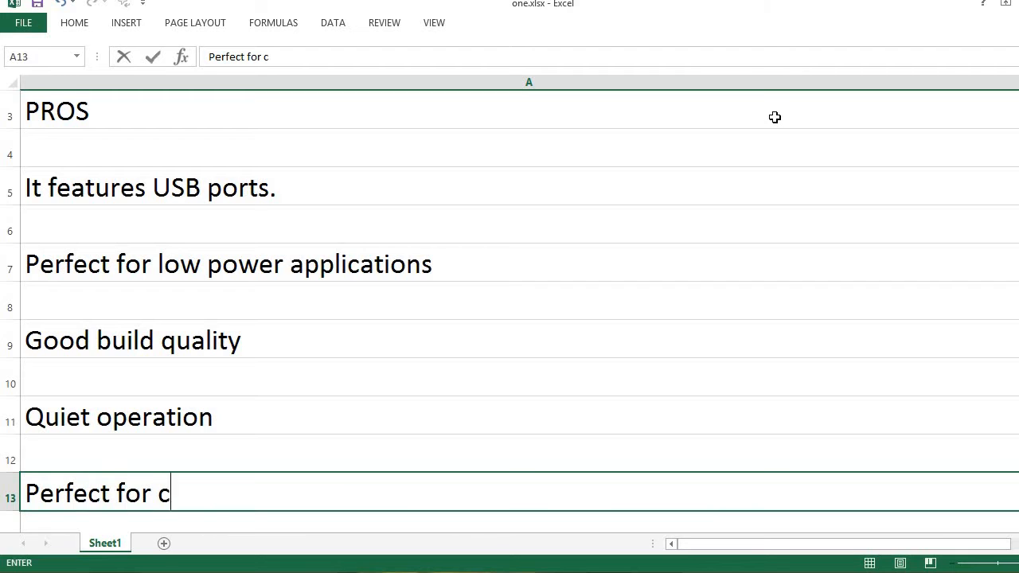
type("harging phh")
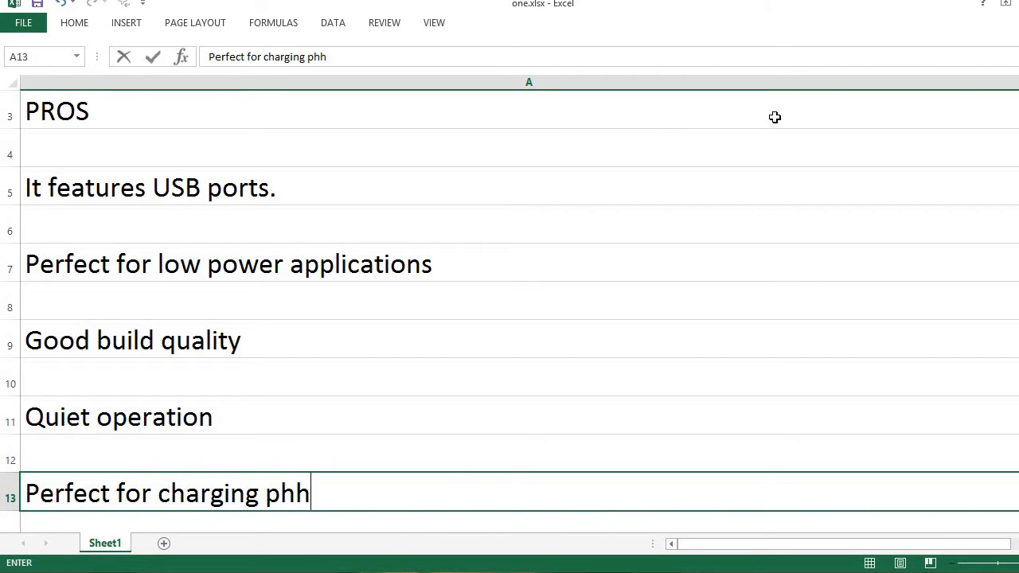
type("ones and laptops")
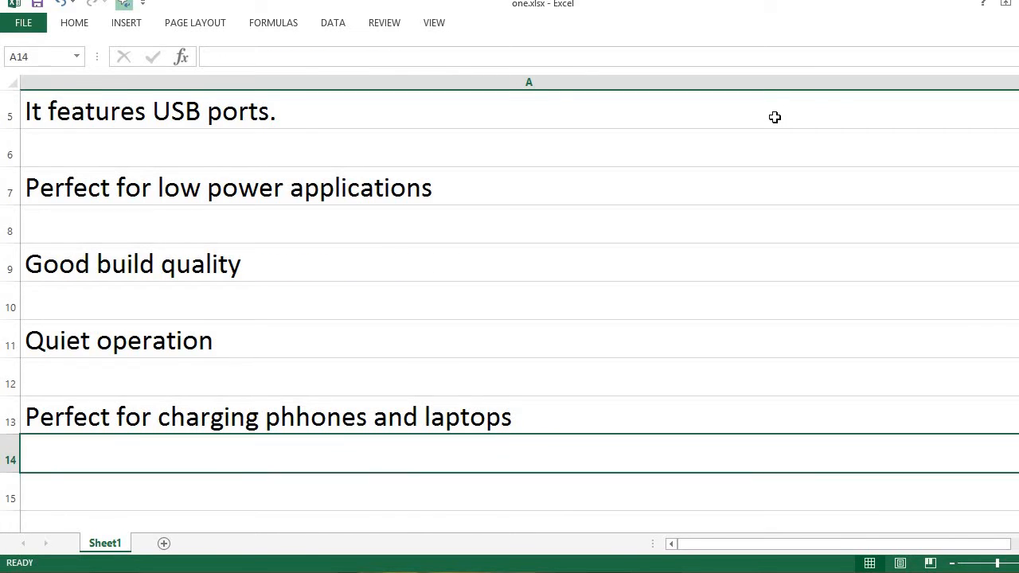
- Correct the 'phhones' typo in A13 to 'phones'
left_click(268, 417)
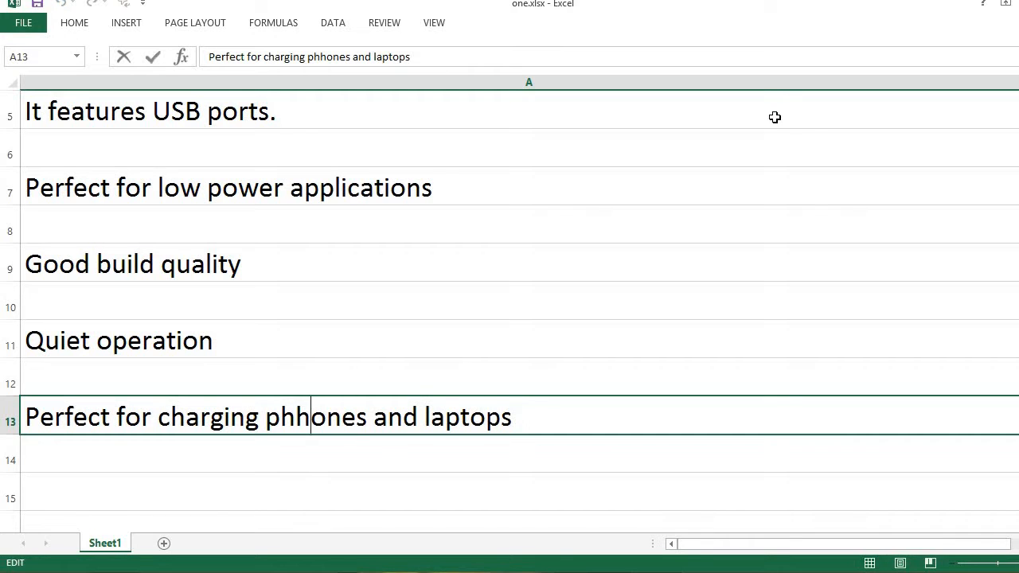
key("Backspace")
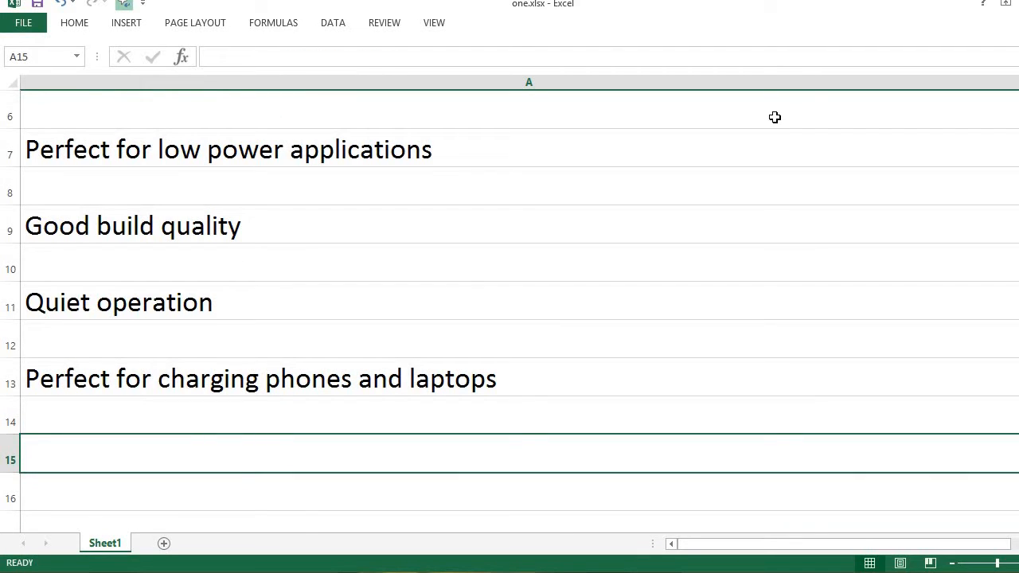
- Add pros for good price, charging speed, and a power inverter suited for camping and outdoors
type("Good price")
type("Easy connection with a fast")
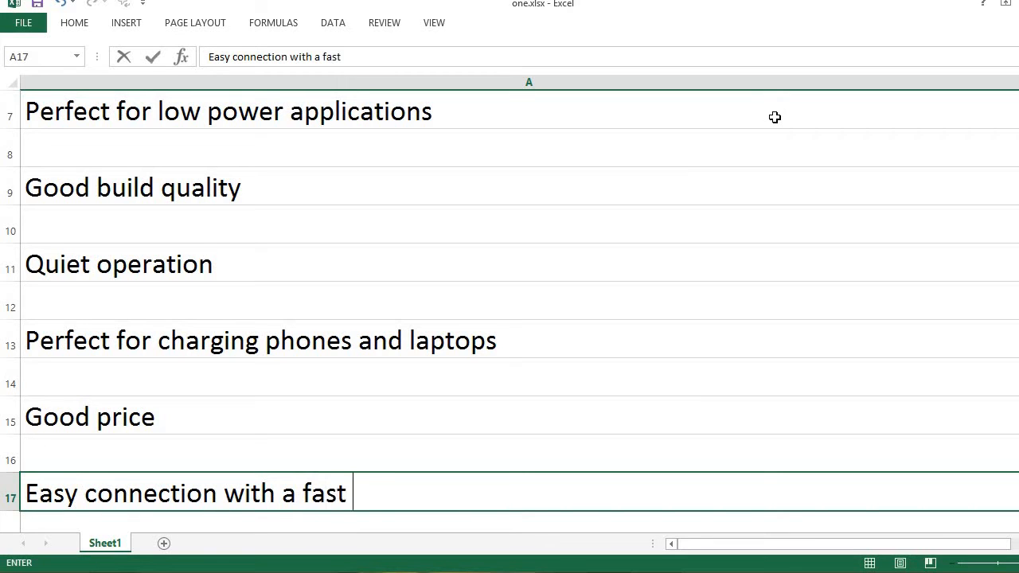
type("charging speed")
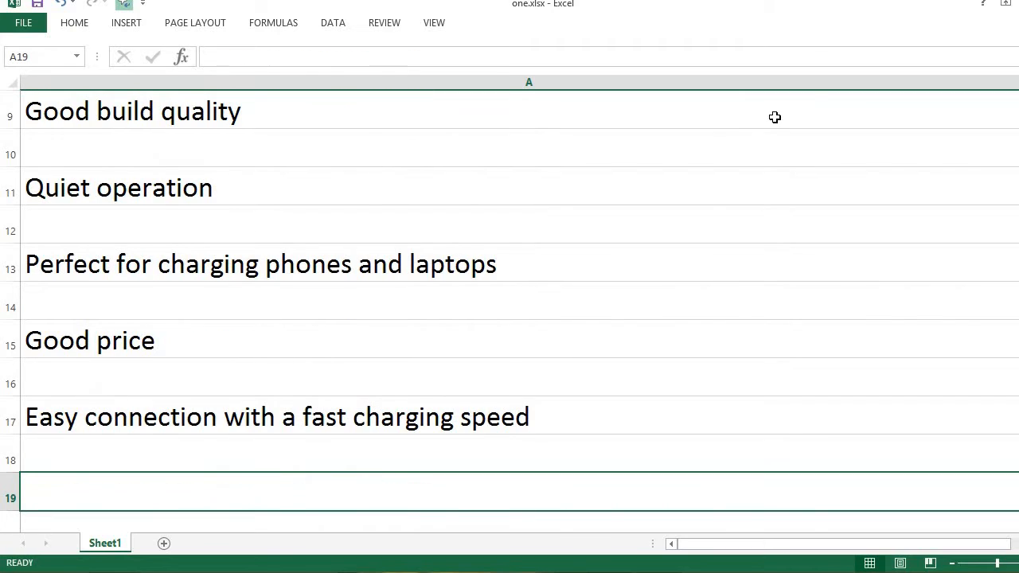
type("A perfect po")
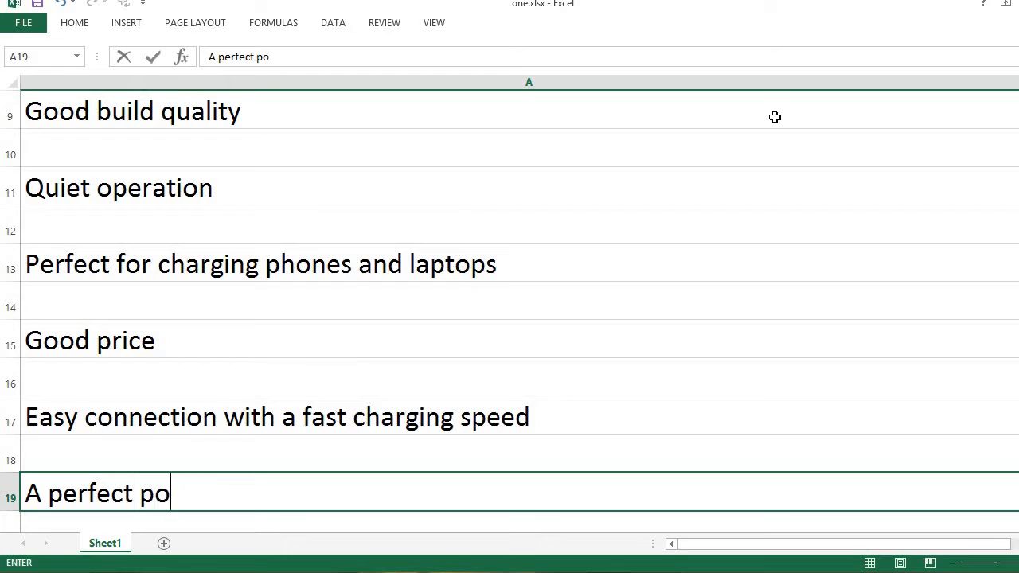
type("wer inverter fo")
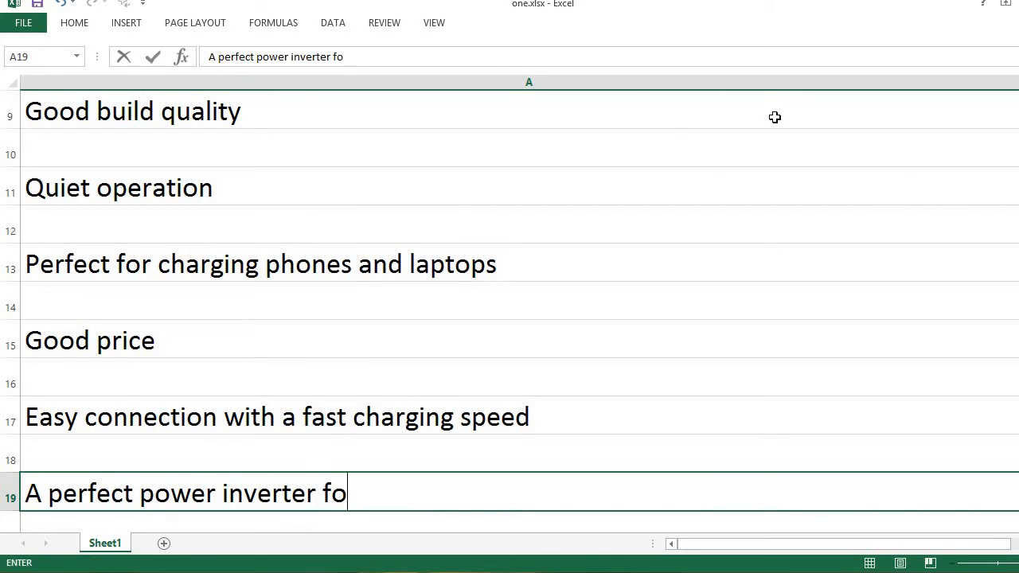
type("r campi")
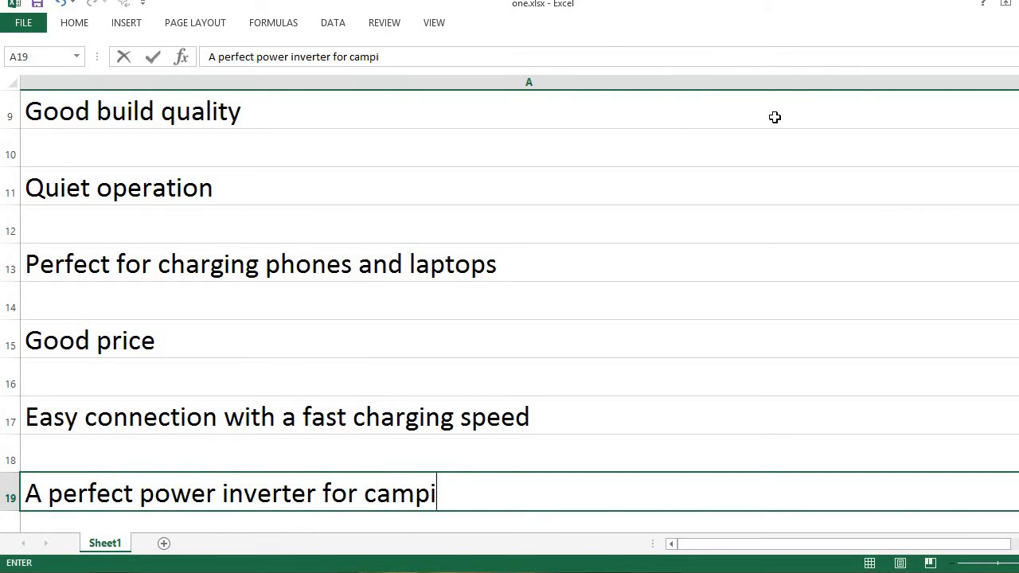
type("ng and outdoor power needs")
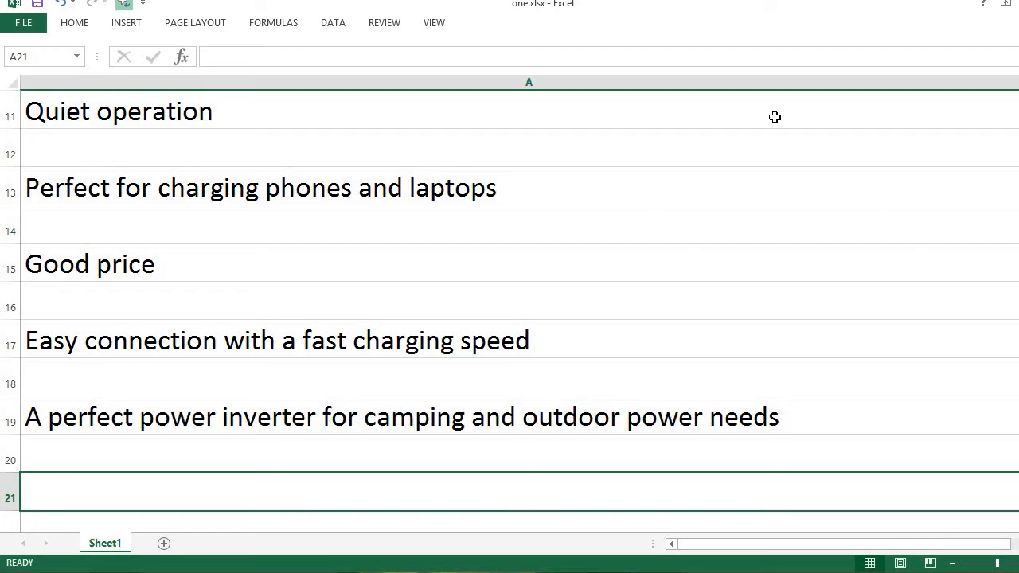
- Add 'Highly recommended' and 'Good customer service and return policy' in A23
type("Highly r")
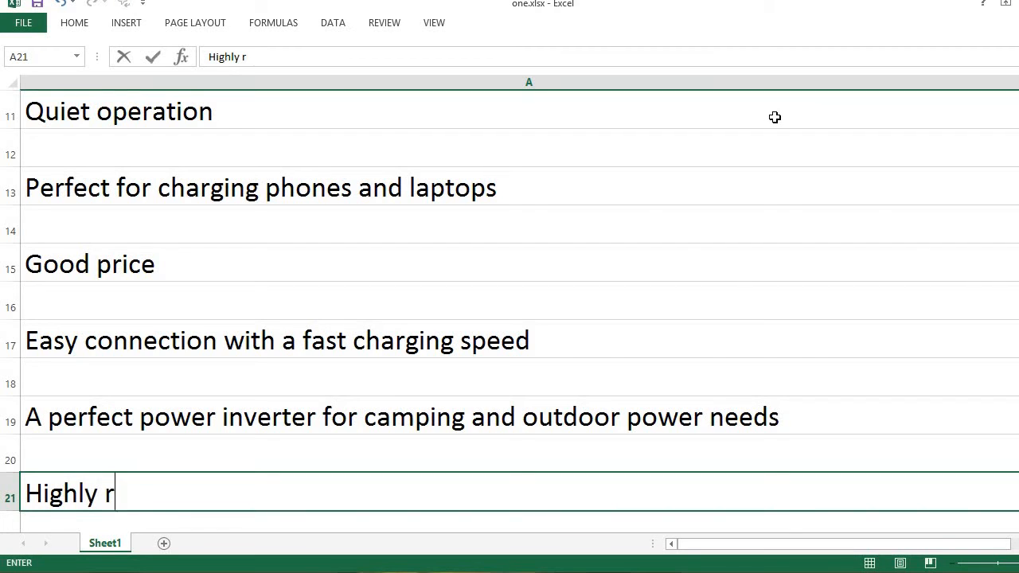
type("ecommended")
type("G")
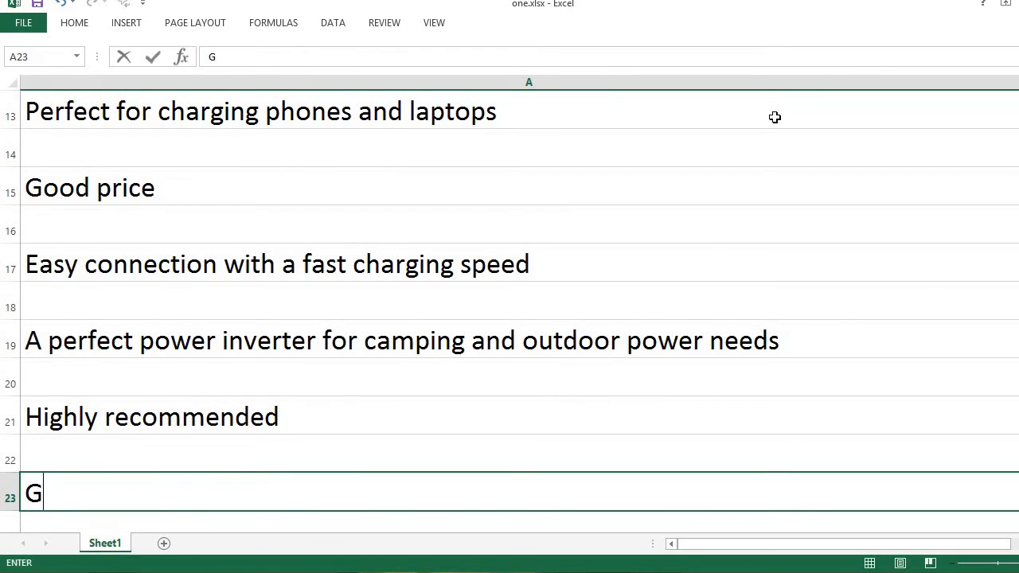
type("ood cust")
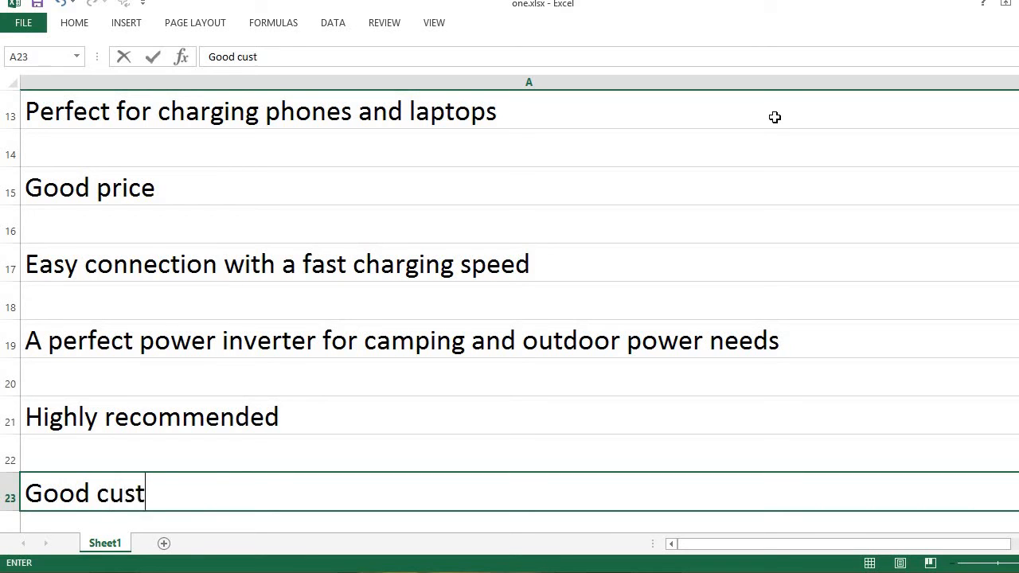
type("omer service")
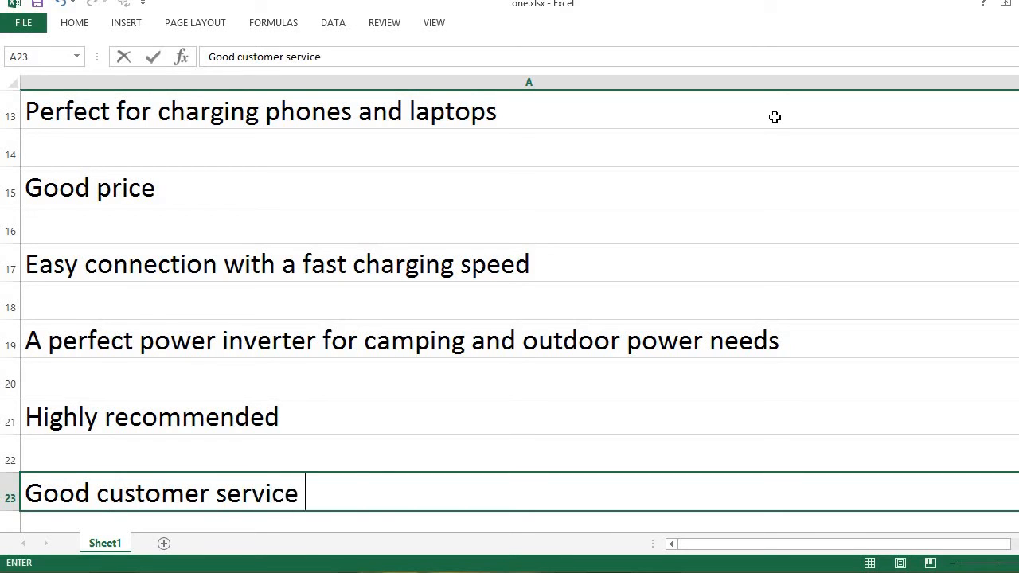
type("and return po")
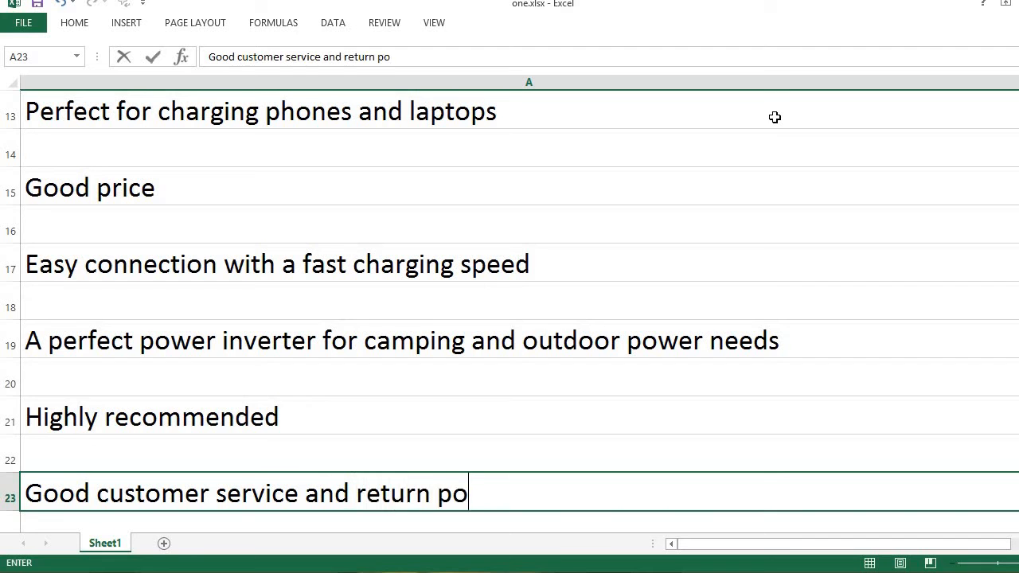
type("licy")
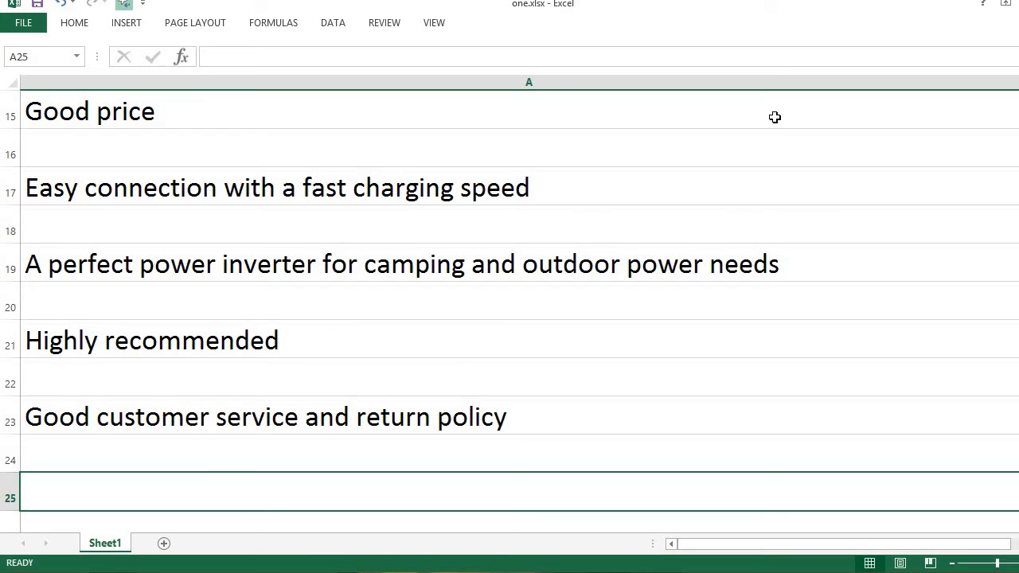
- Add 'According to many users, it works as advertised.' in A25 and start the CONS heading
type("According to many users, it")
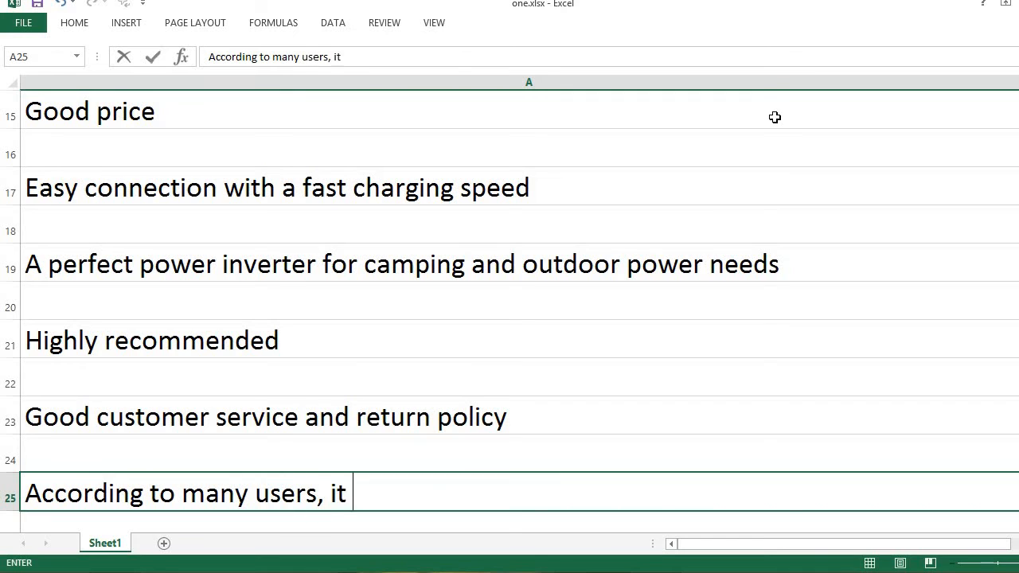
type("works as ad")
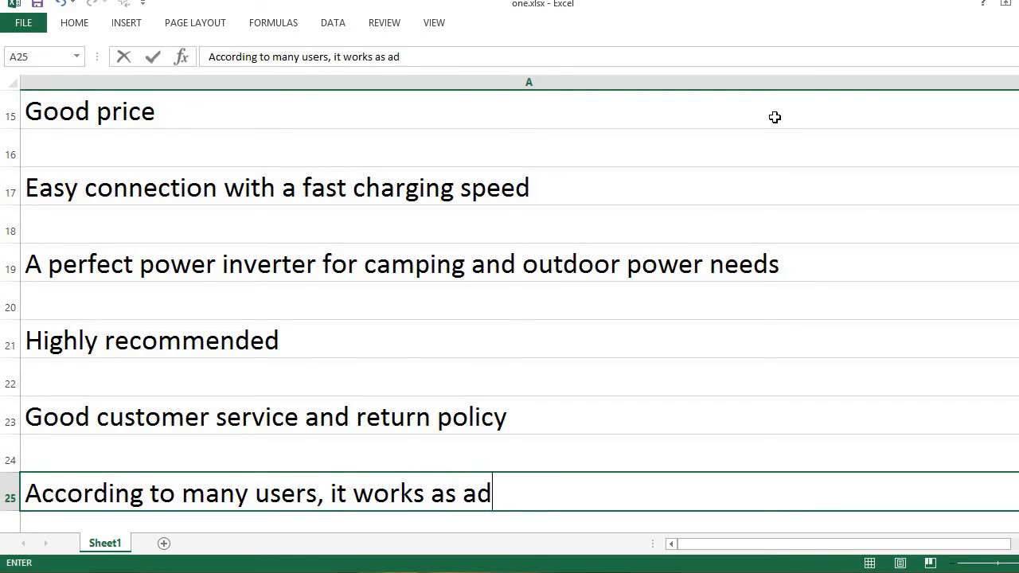
type("vertised.")
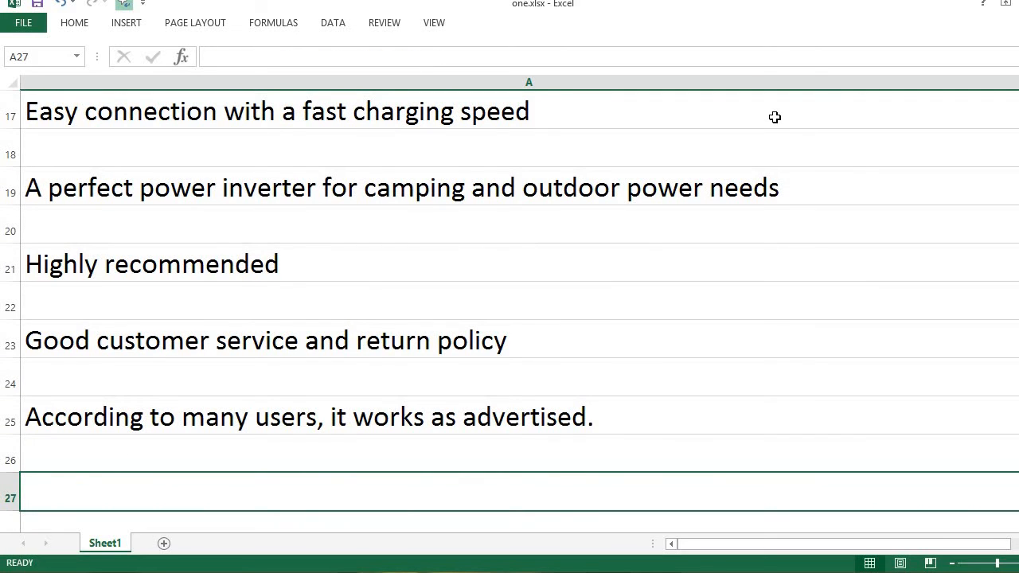
type("CONS")
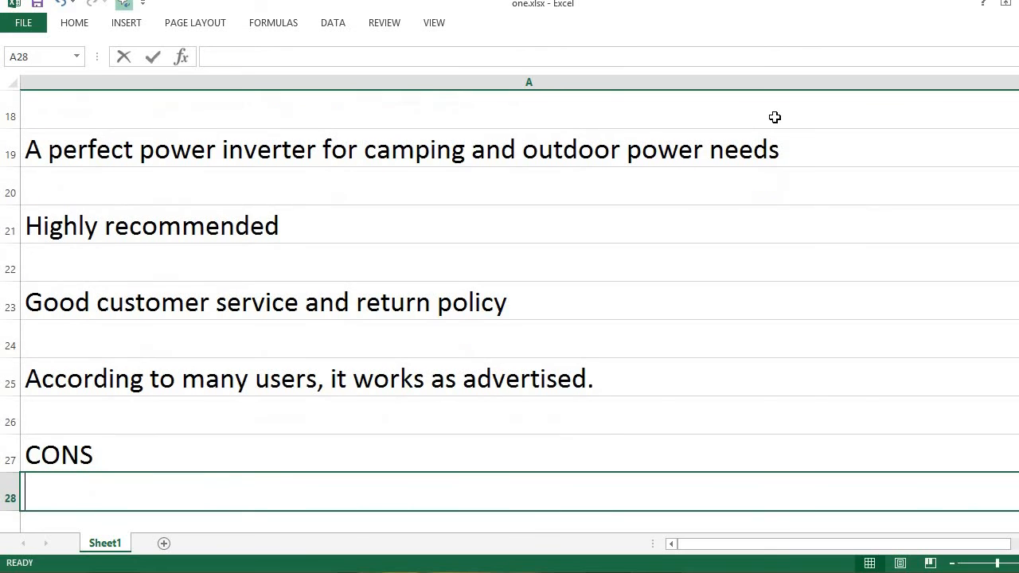
- Add the con 'users suggest that there should be more space between outlets.' in A28
type("users s")
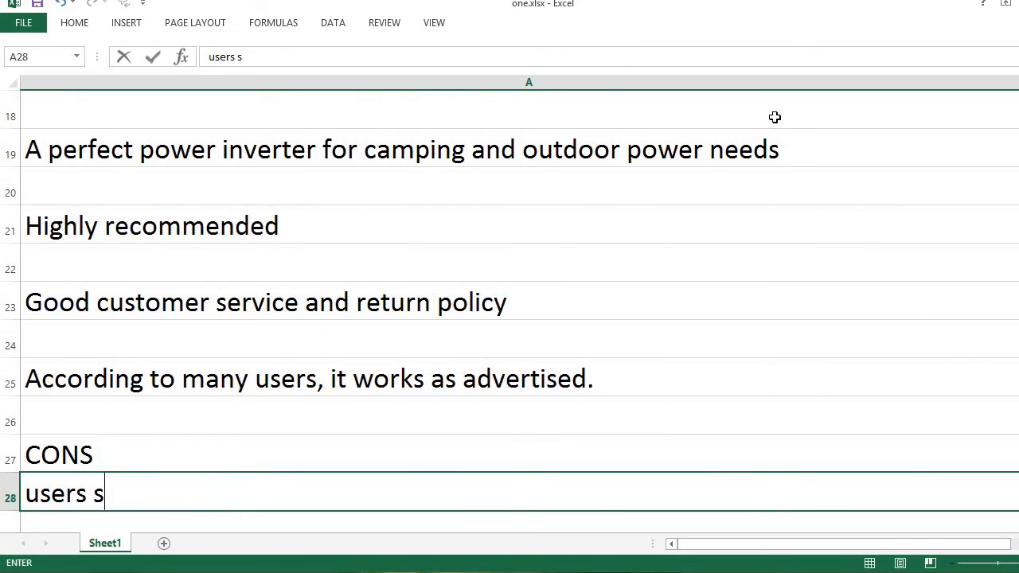
type("uggest that there should be m")
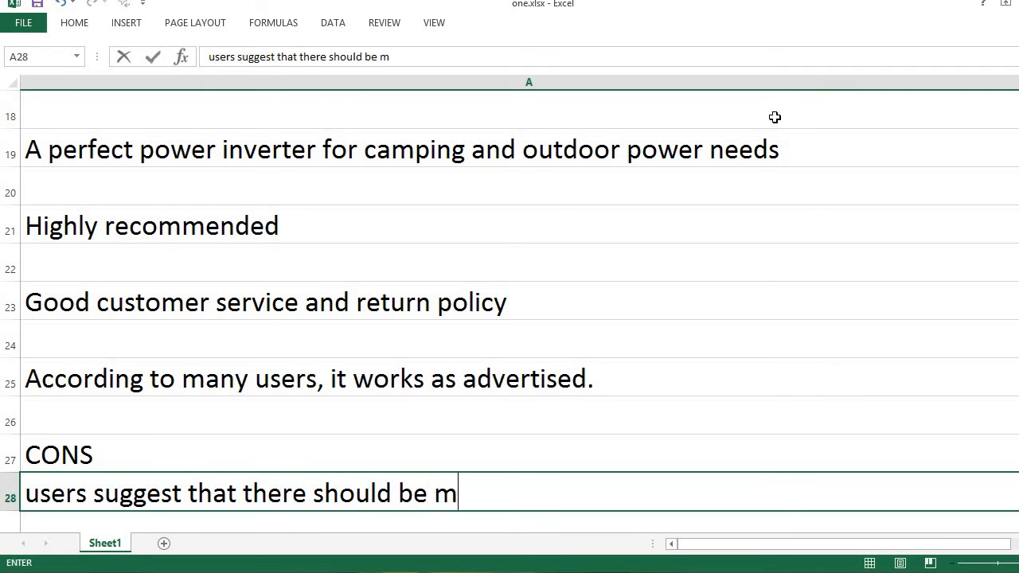
type("ore space b")
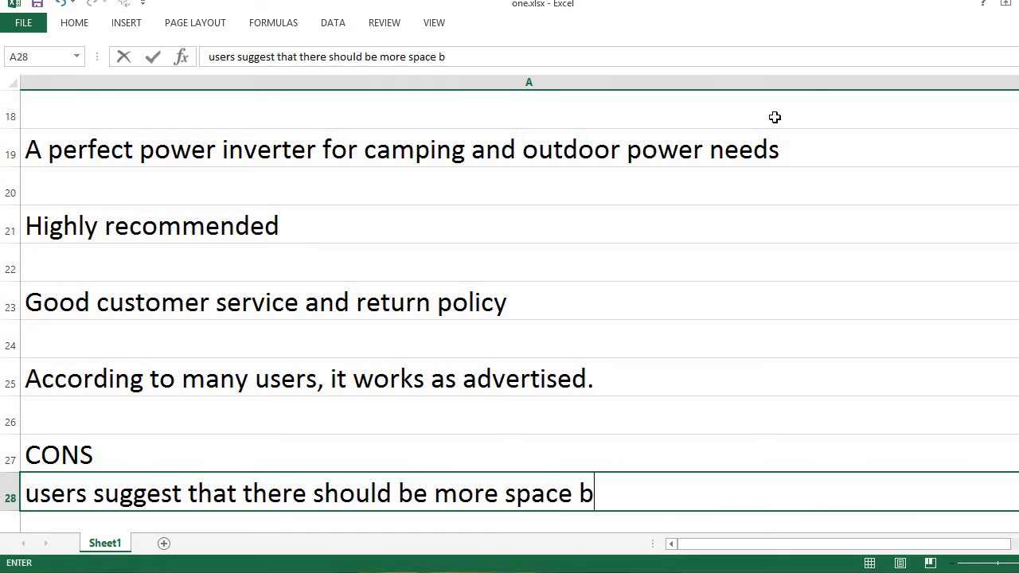
type("etween")
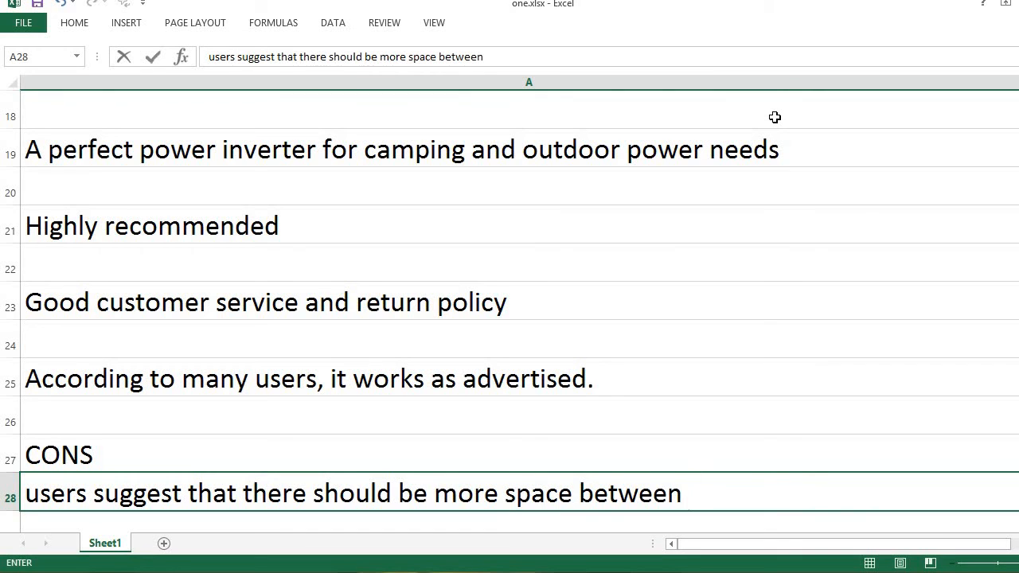
type("outlets.")
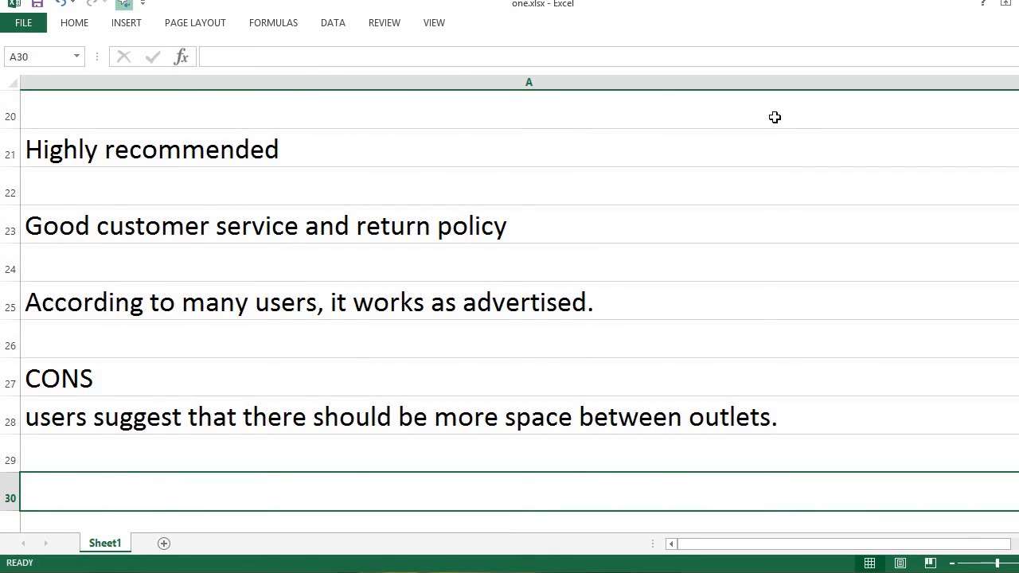
- Add the con 'GelooWork (the brand) seems a new brand.' in A30
type("G")
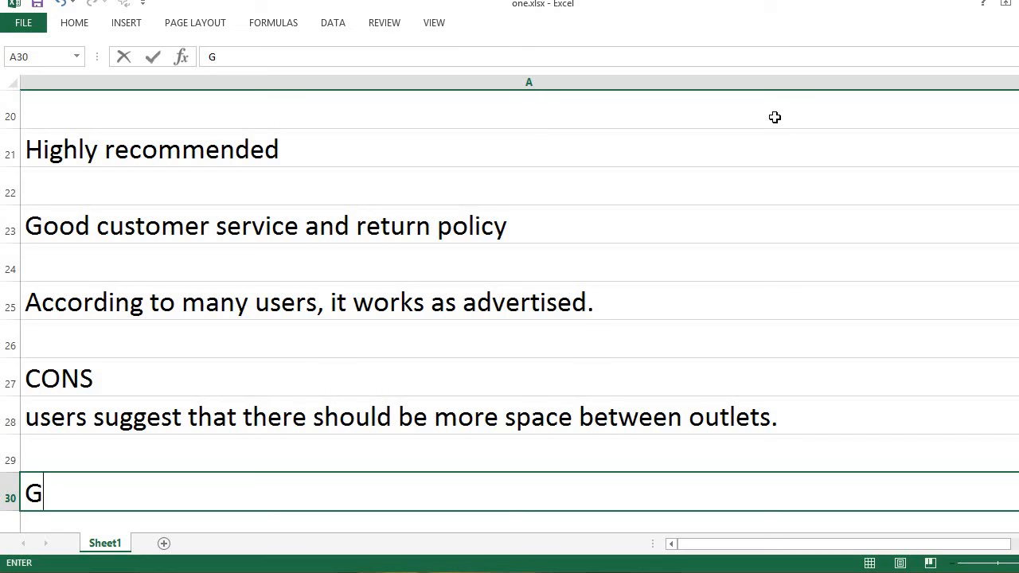
type("looW")
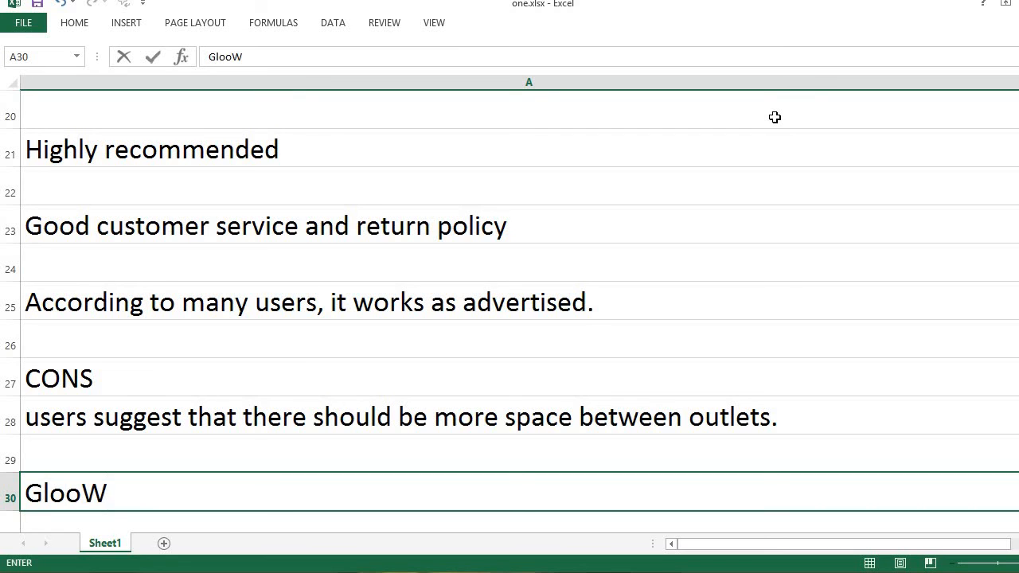
type("Ge")
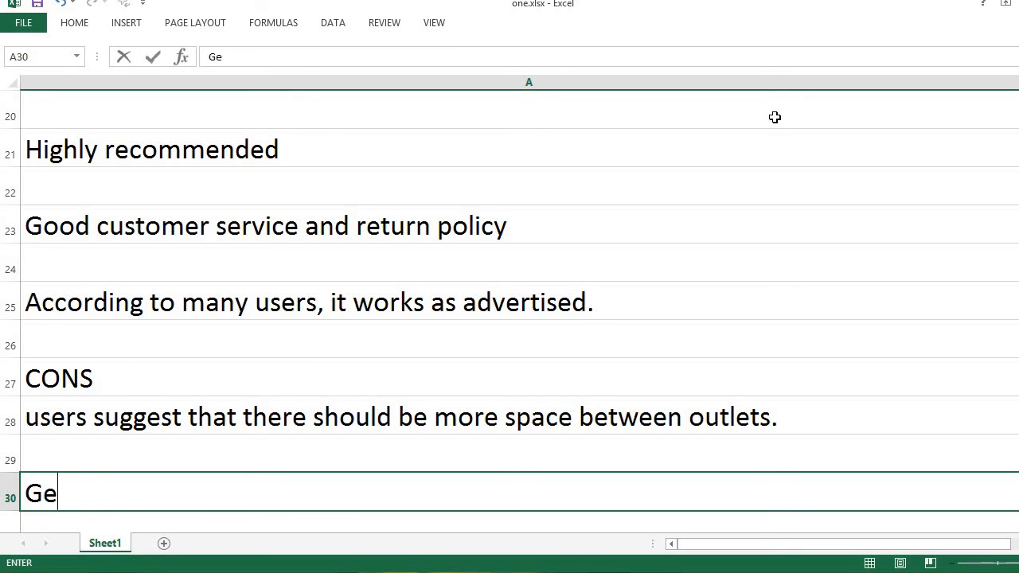
type("looWor")
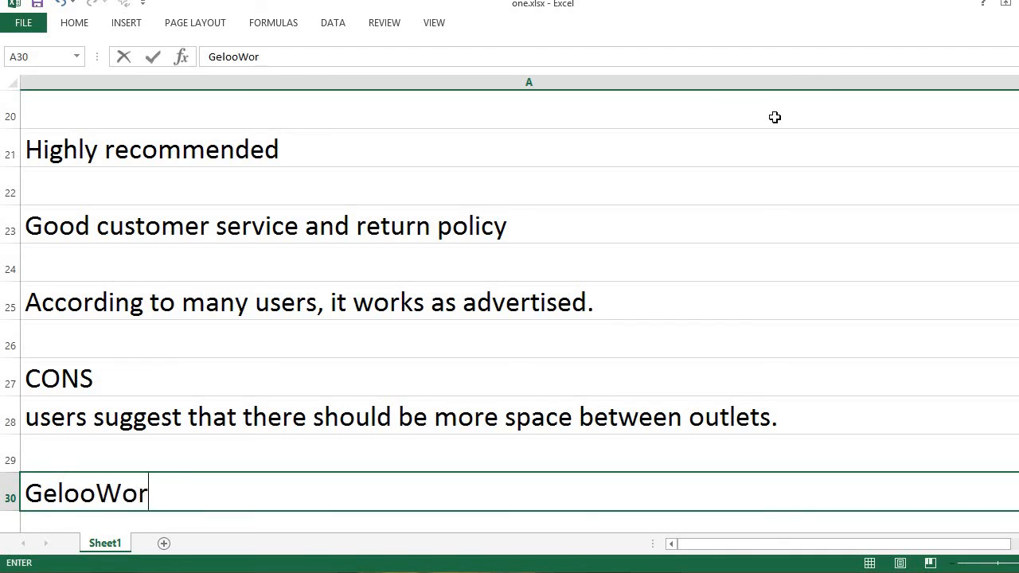
type("k (the b")
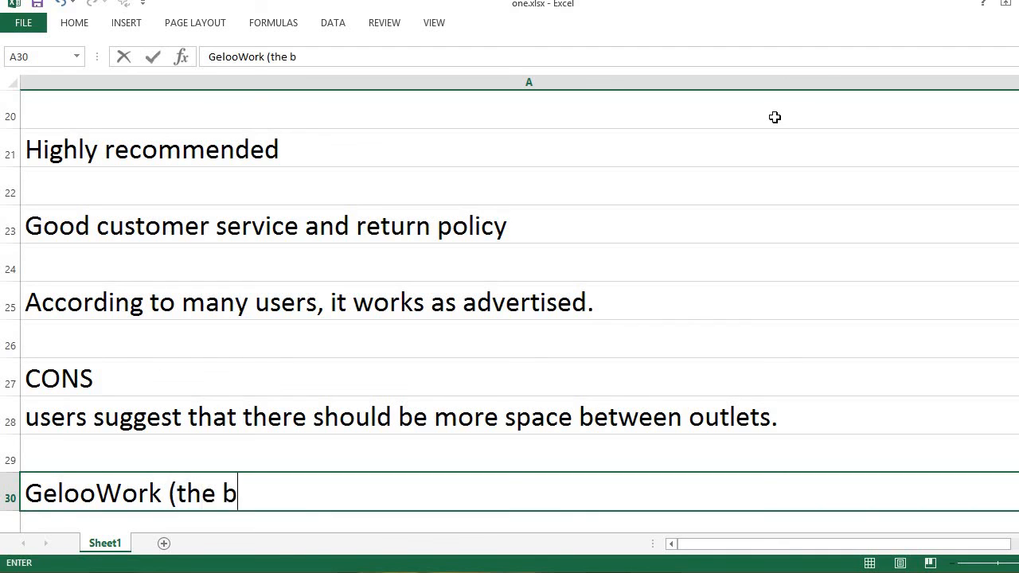
type("rand)")
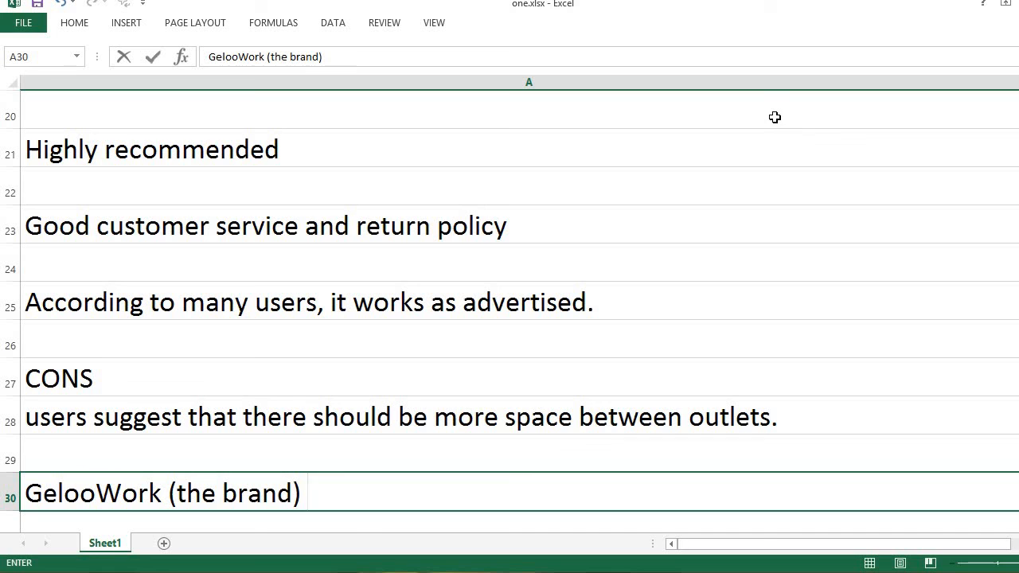
type("seems a")
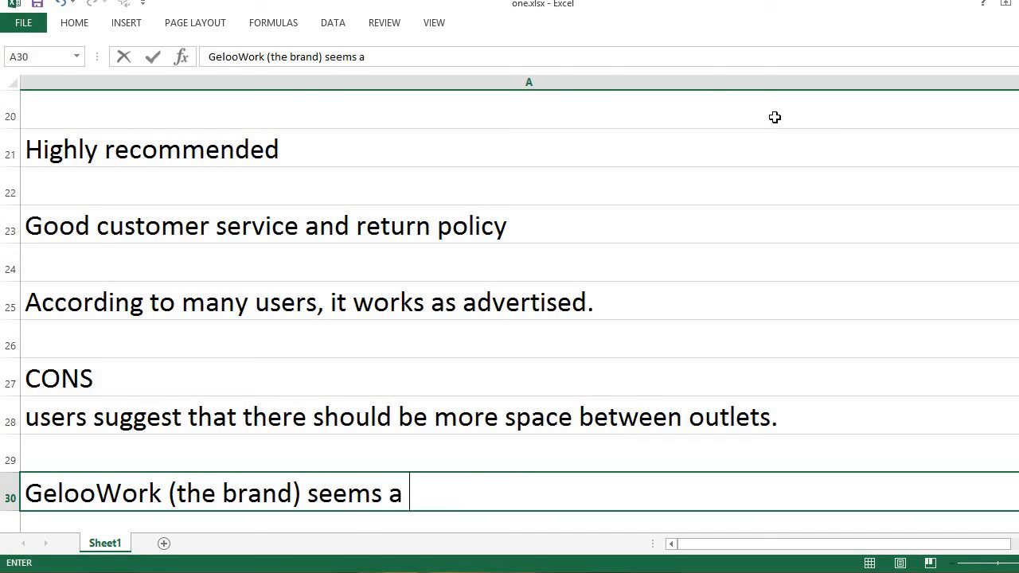
type("new brand.")
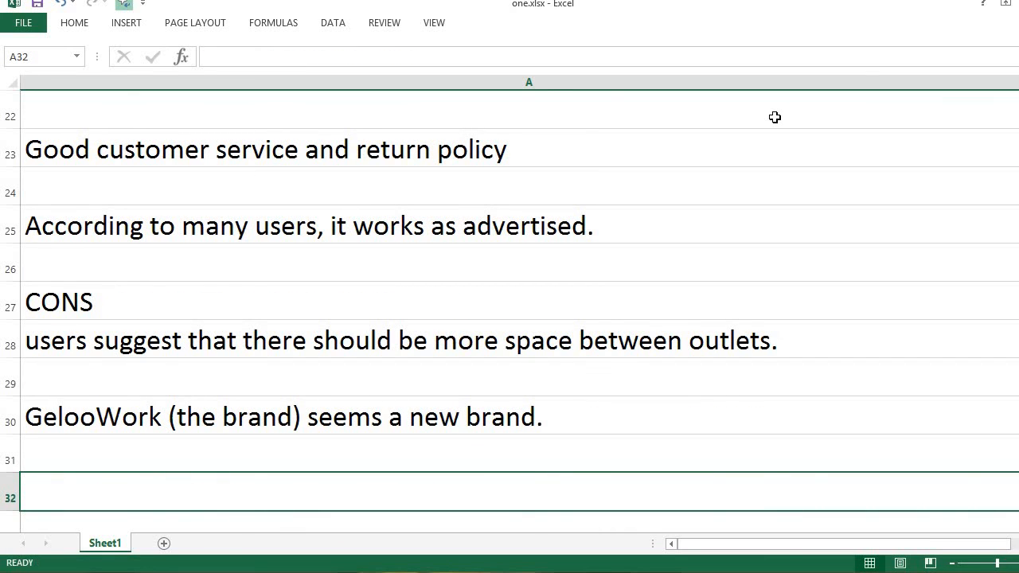
- End the review with 'That's it, thanks for watching, please subscribe!' in A32
type("That's it, thanks")
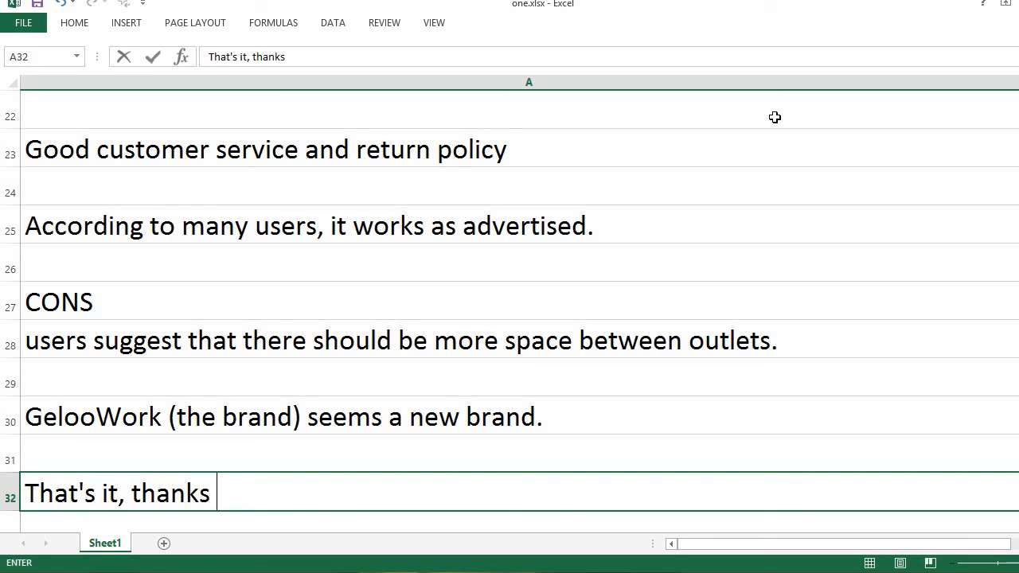
type("for watching,")
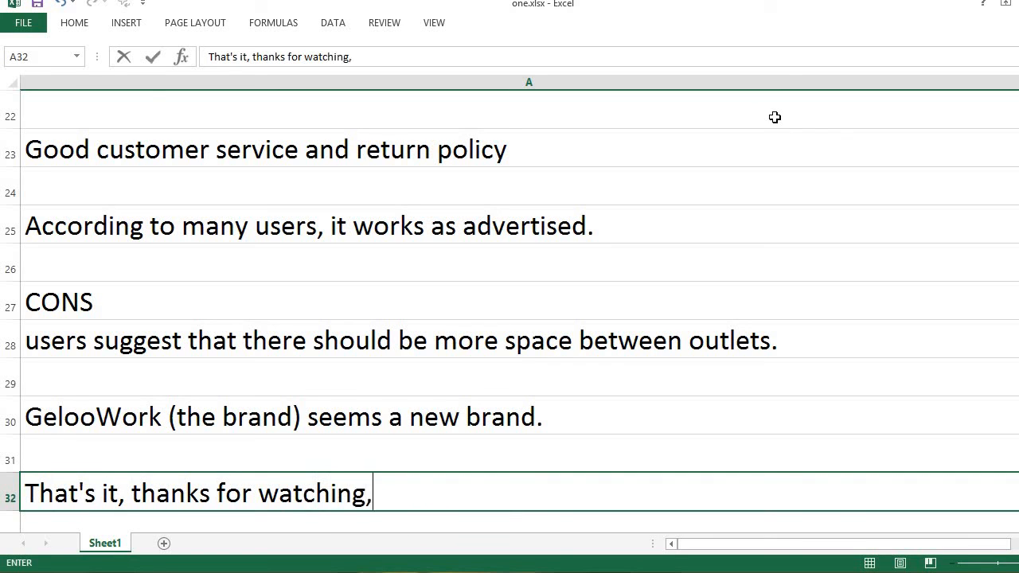
type("please sub")
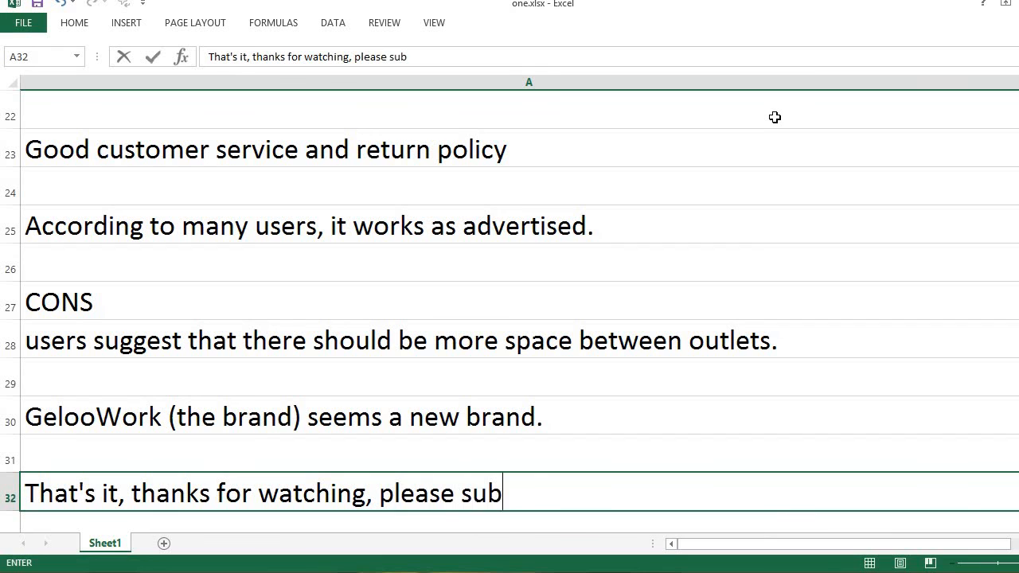
type("scribe!")
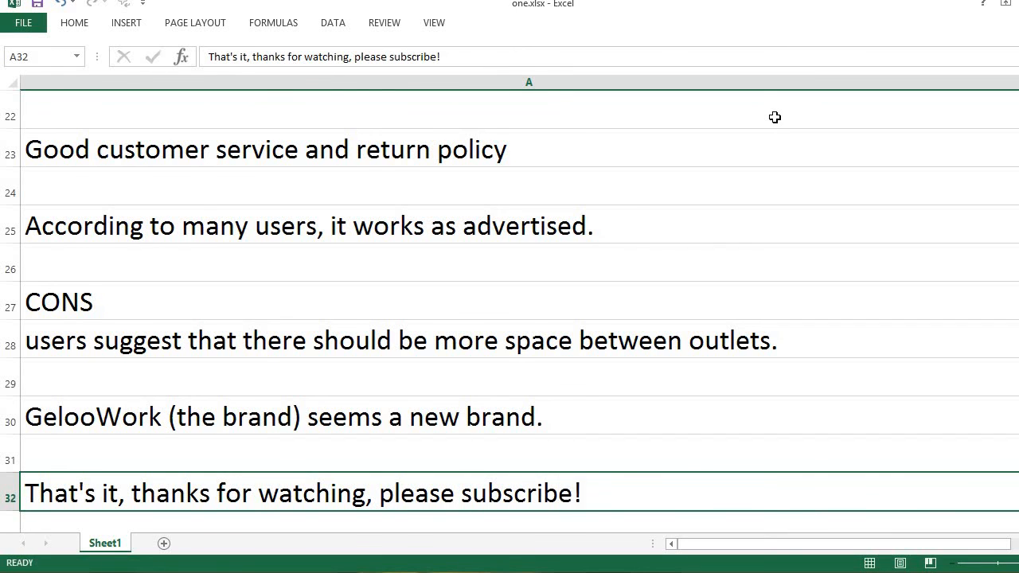
scroll("down", 3)
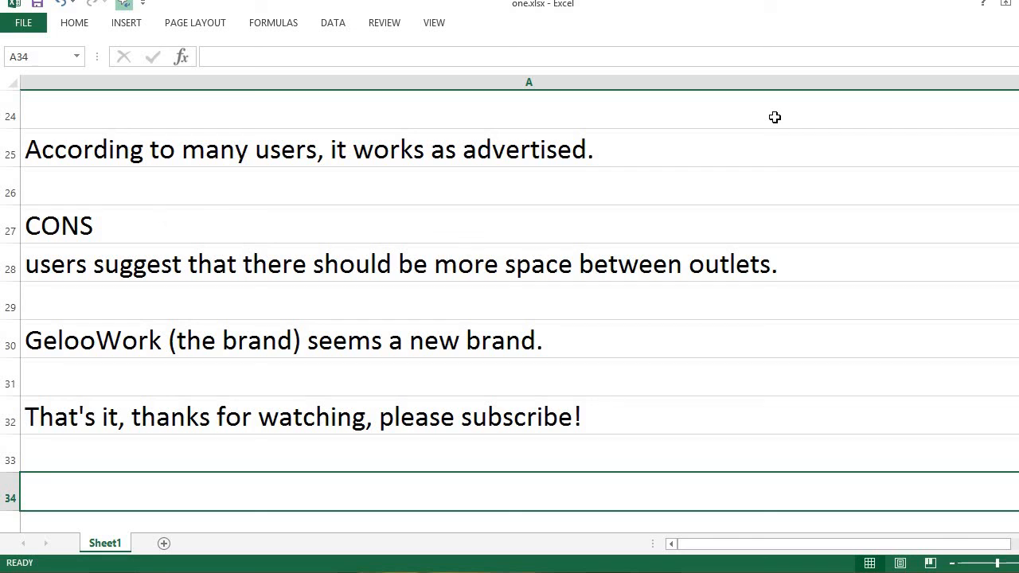